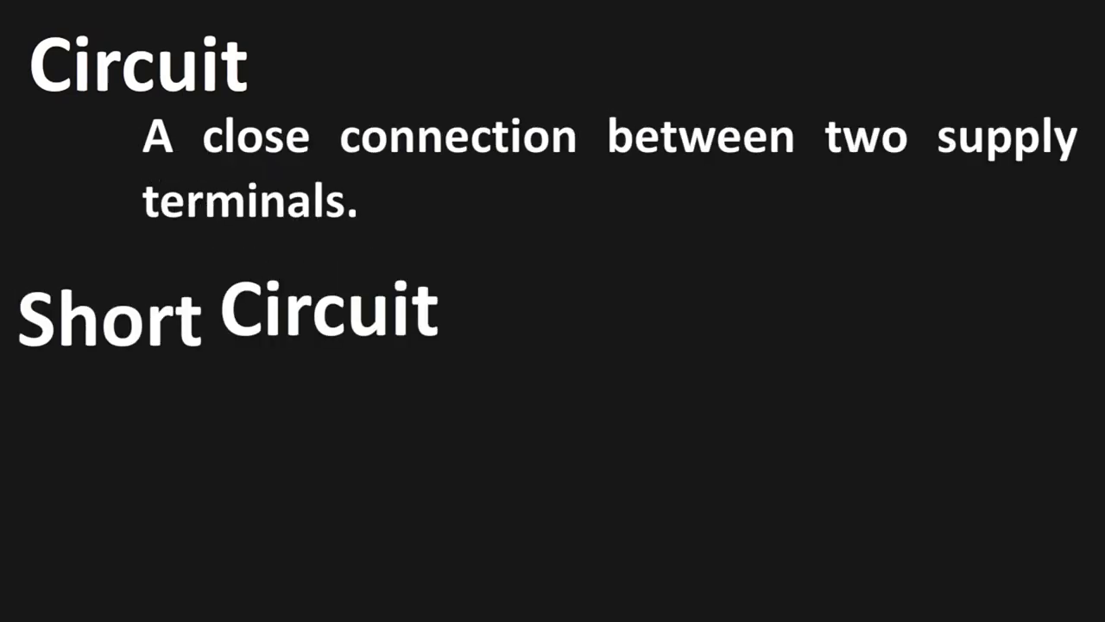
{"action": "type", "text": "Shortest way to"}
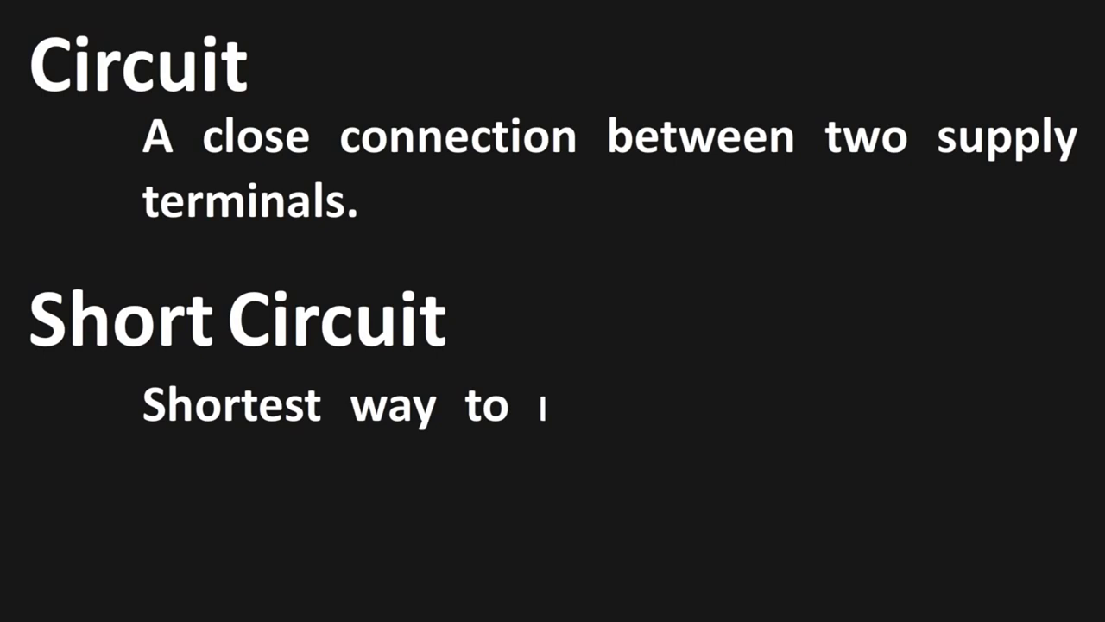
{"action": "type", "text": "make a circuit which is directly connecti"}
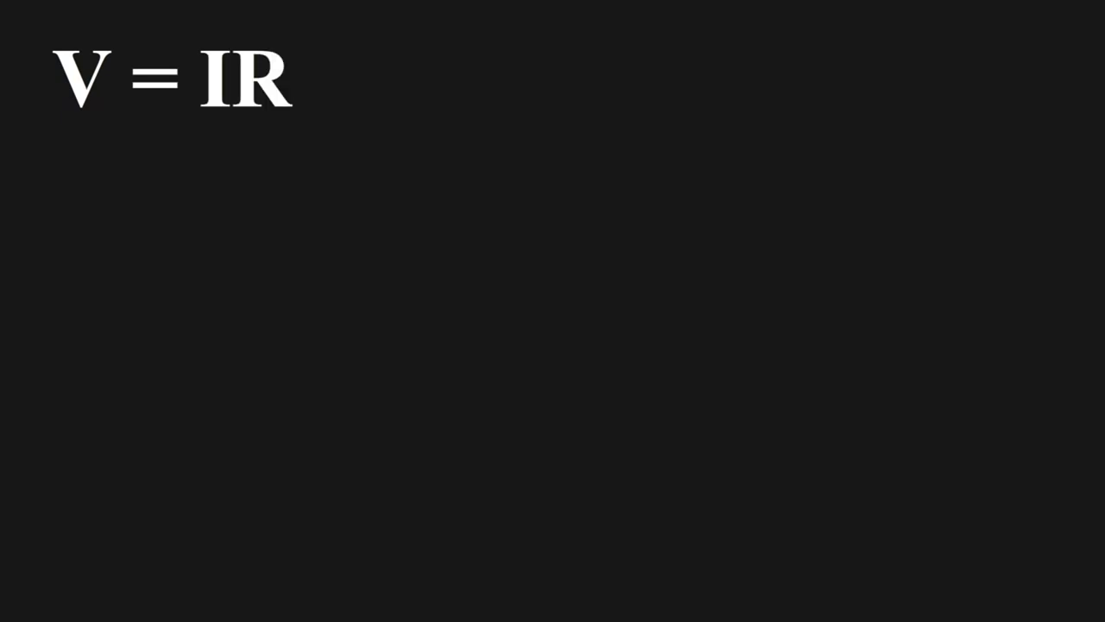
{"action": "type", "text": "(v -"}
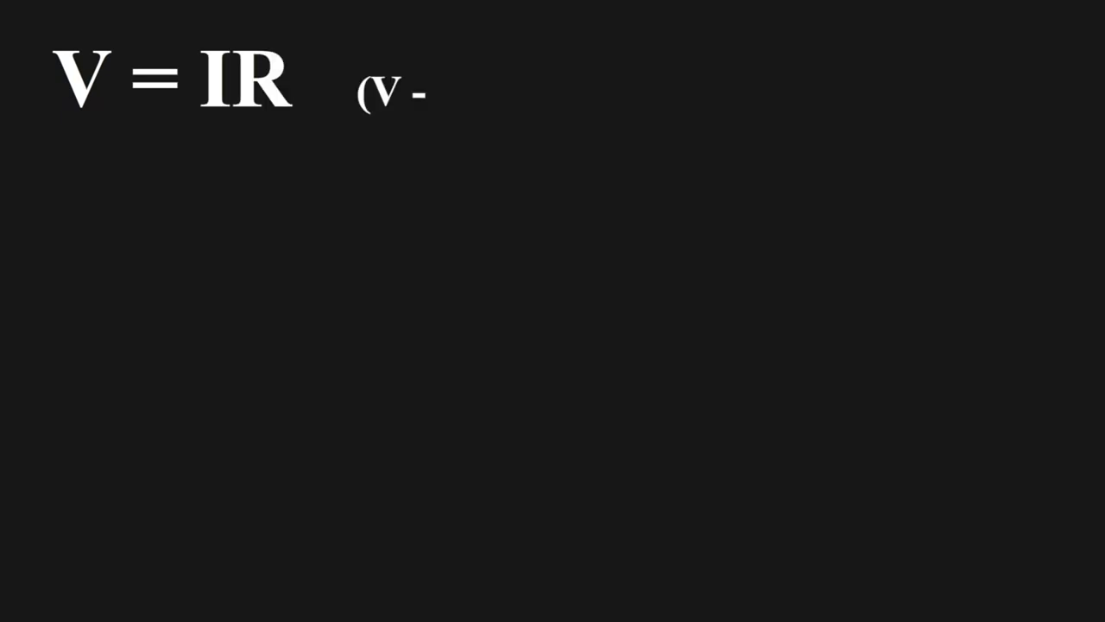
{"action": "type", "text": "V - Voltage, I - Current,"}
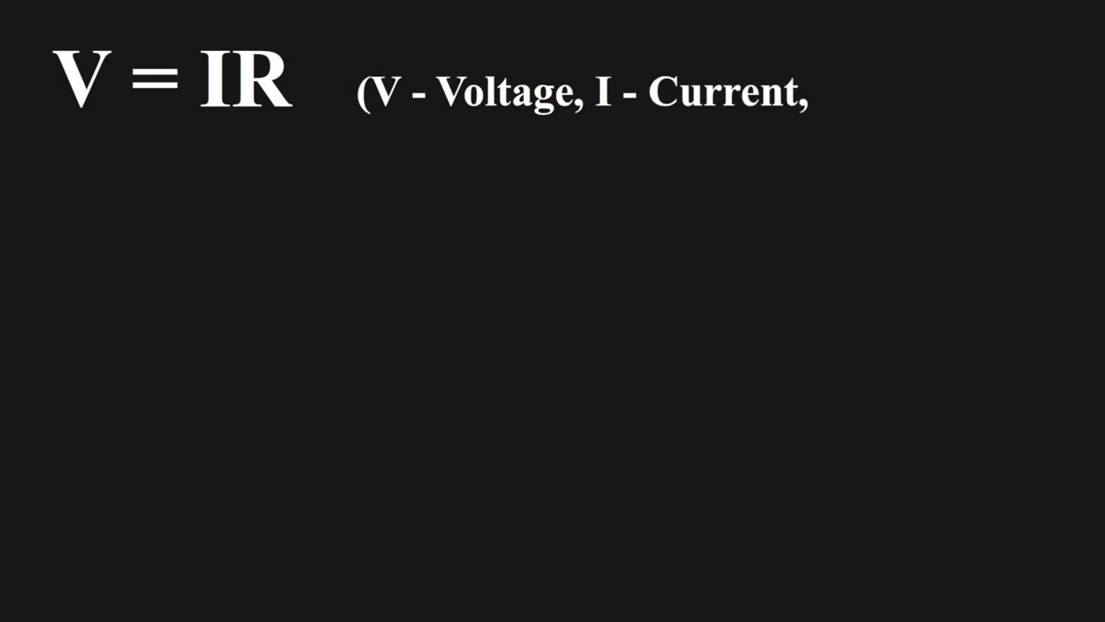
{"action": "type", "text": "R - Resistance)"}
{"action": "type", "text": "(Battery or AC supply in home"}
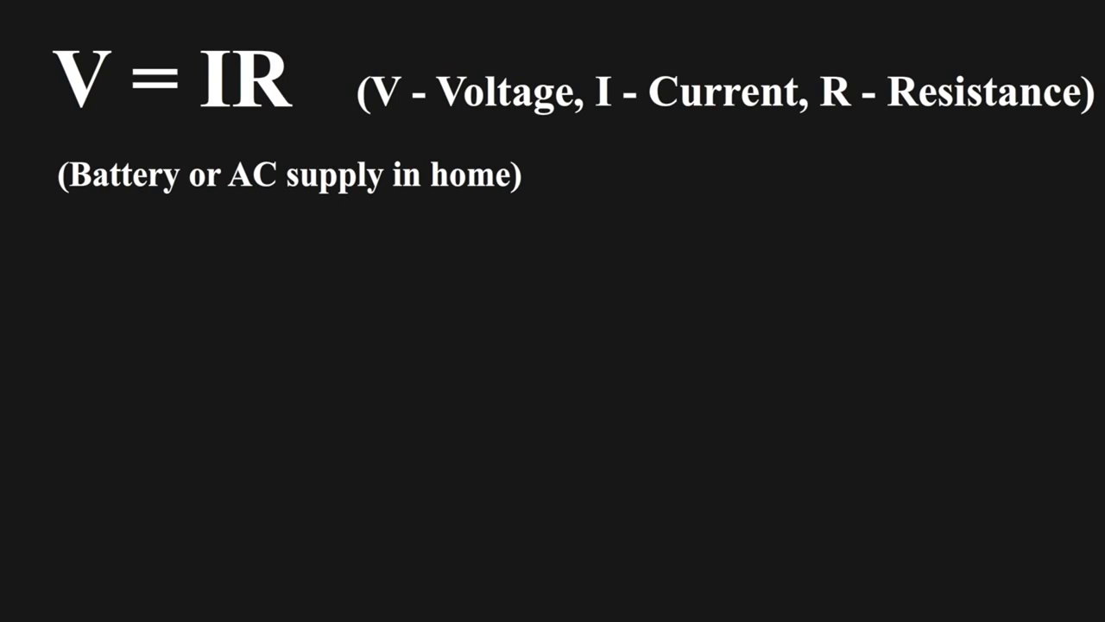
{"action": "type", "text": "V - Constant"}
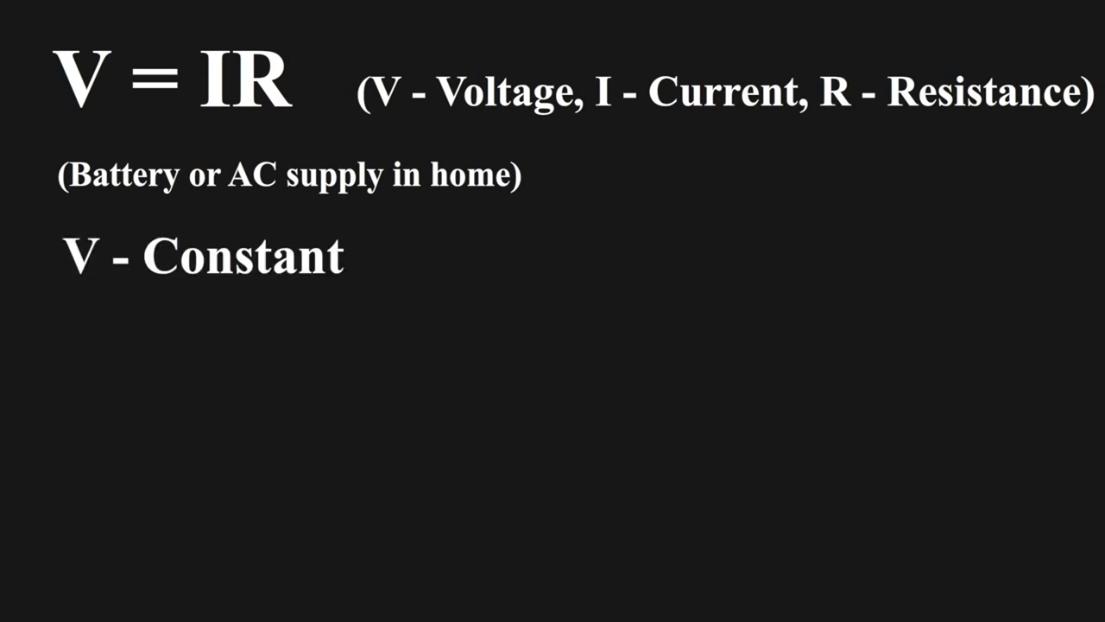
{"action": "type", "text": "I"}
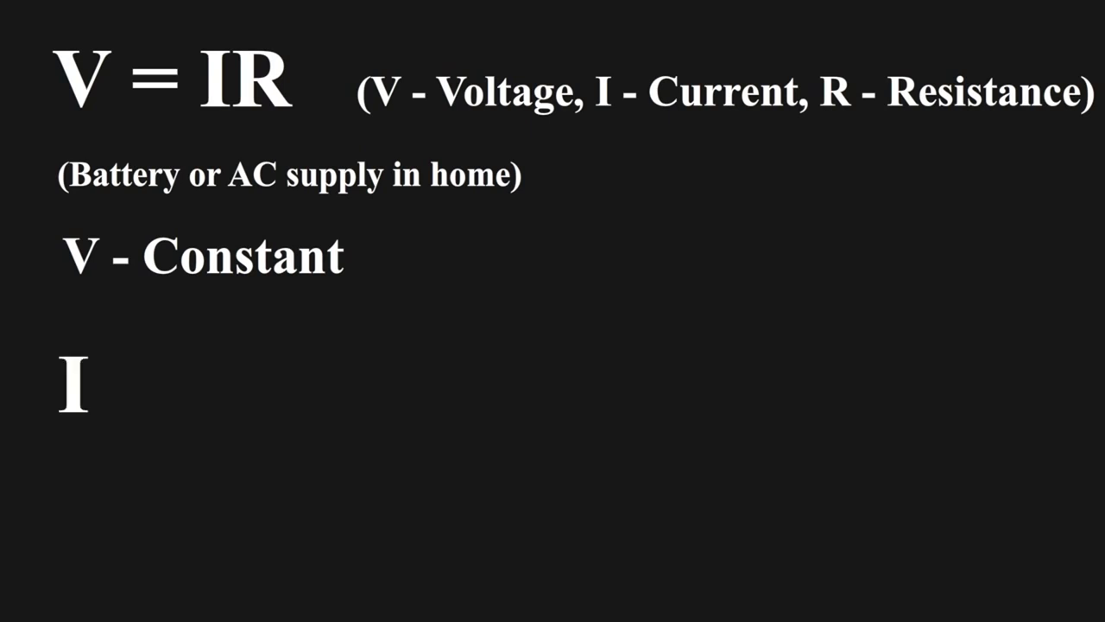
{"action": "type", "text": "α 1/R"}
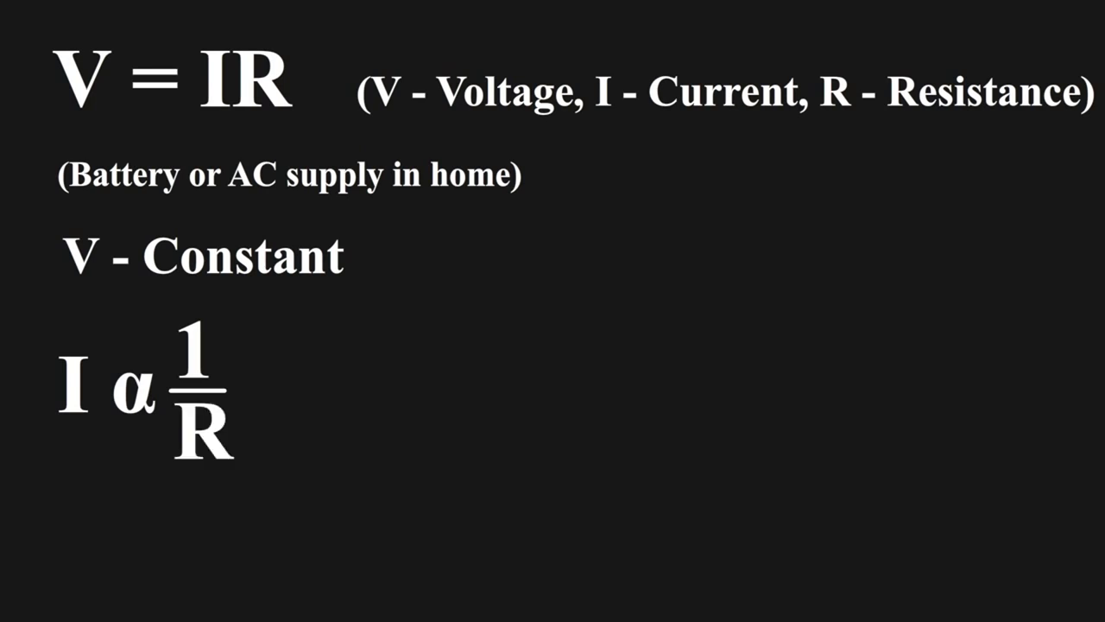